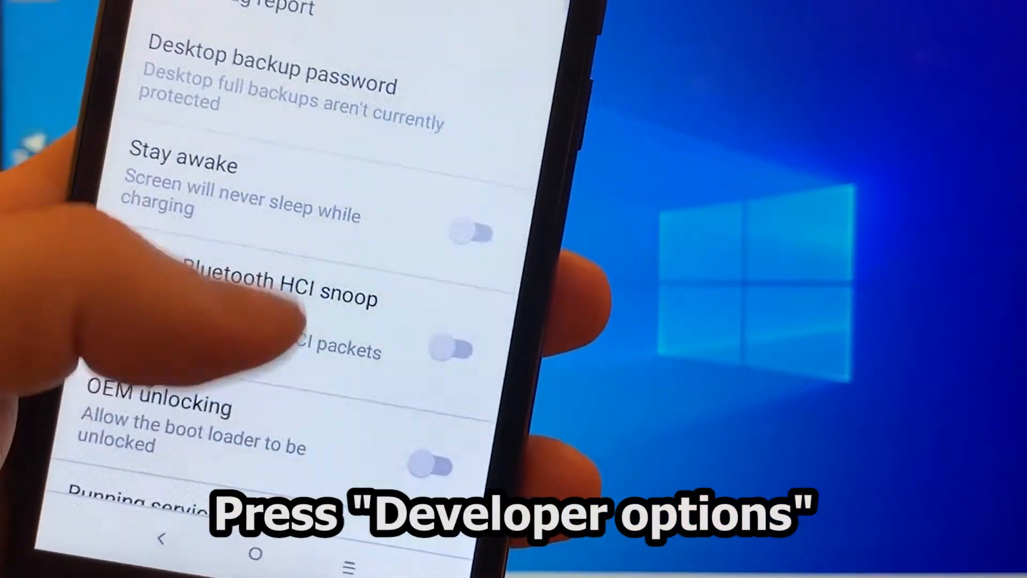
# - Scroll the Developer options list to reach and enable USB debugging
pyautogui.scroll(3)
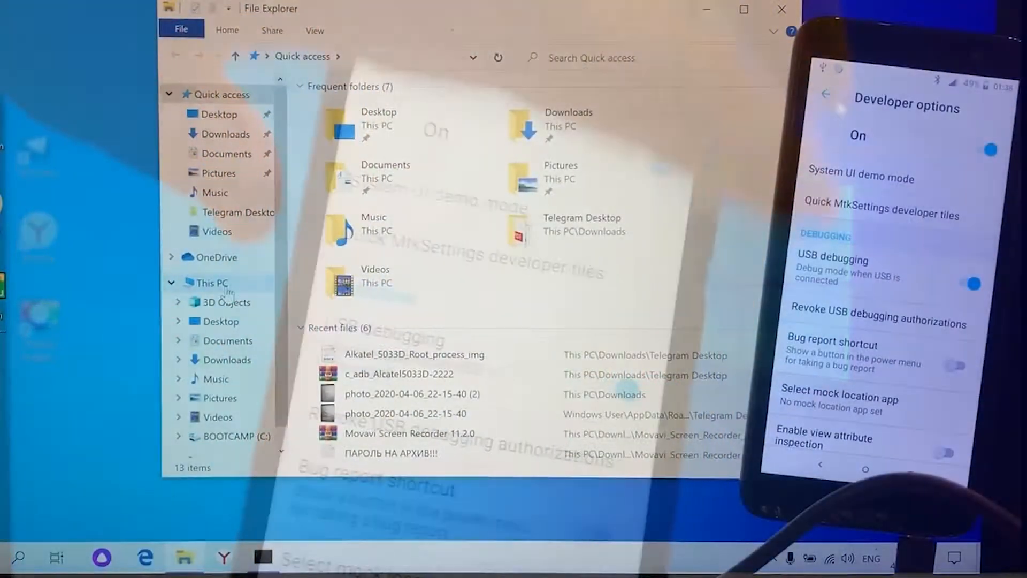
# - Navigate This PC > BOOTCAMP (C:) > adb, then go to Start search to launch an app
pyautogui.click(211, 283)
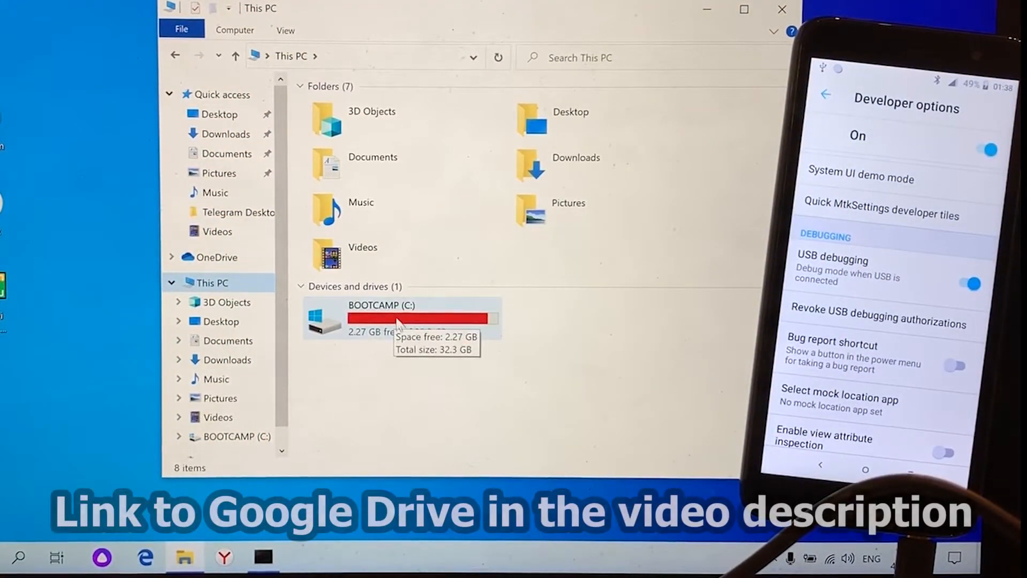
pyautogui.doubleClick(423, 318)
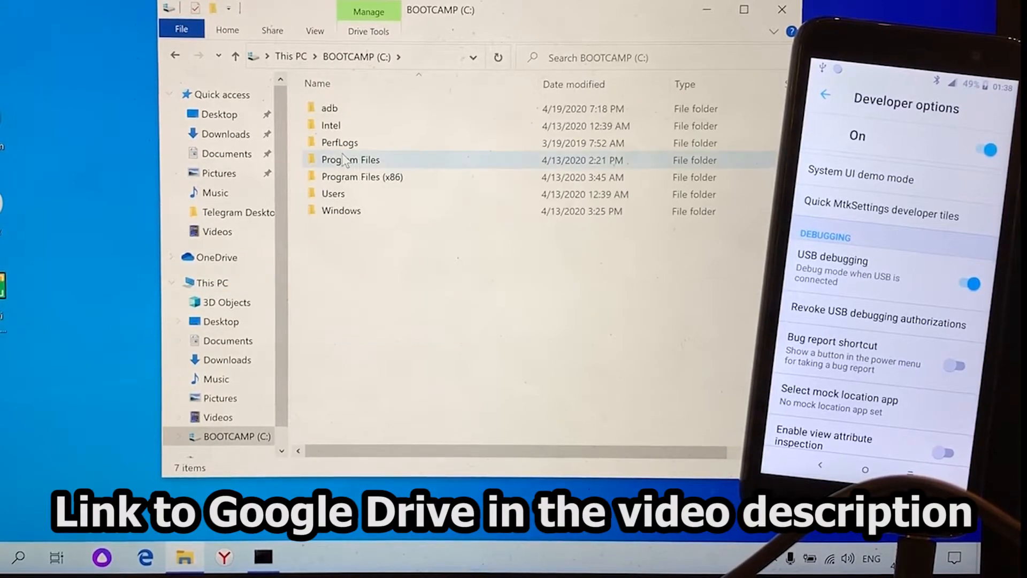
pyautogui.doubleClick(329, 107)
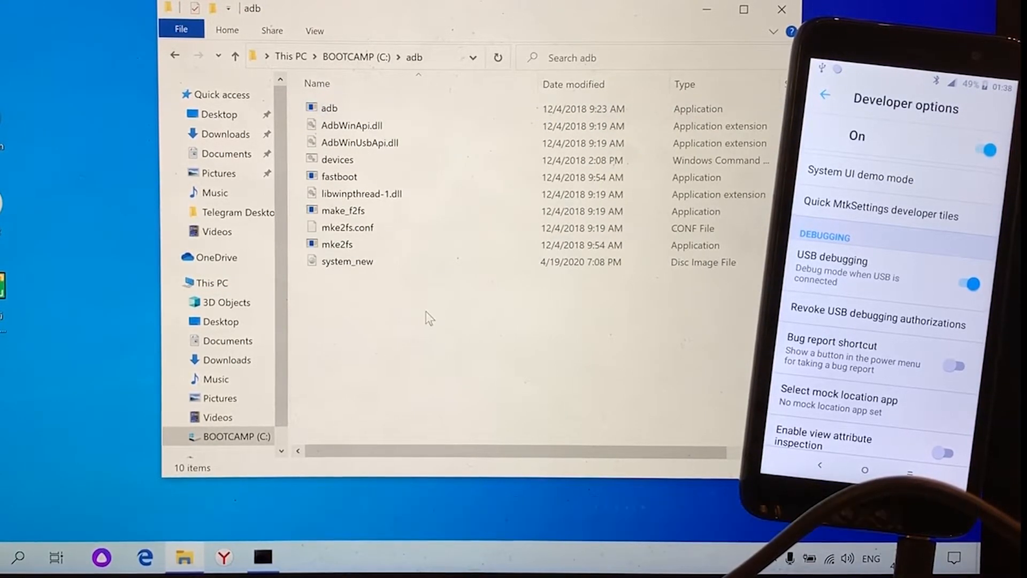
pyautogui.press('ctrl+a')
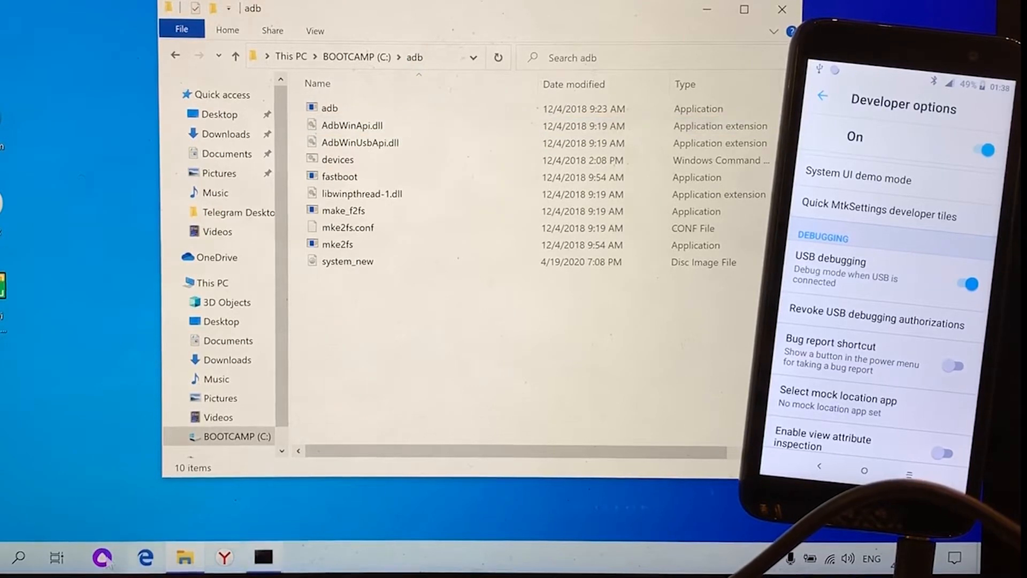
pyautogui.click(18, 558)
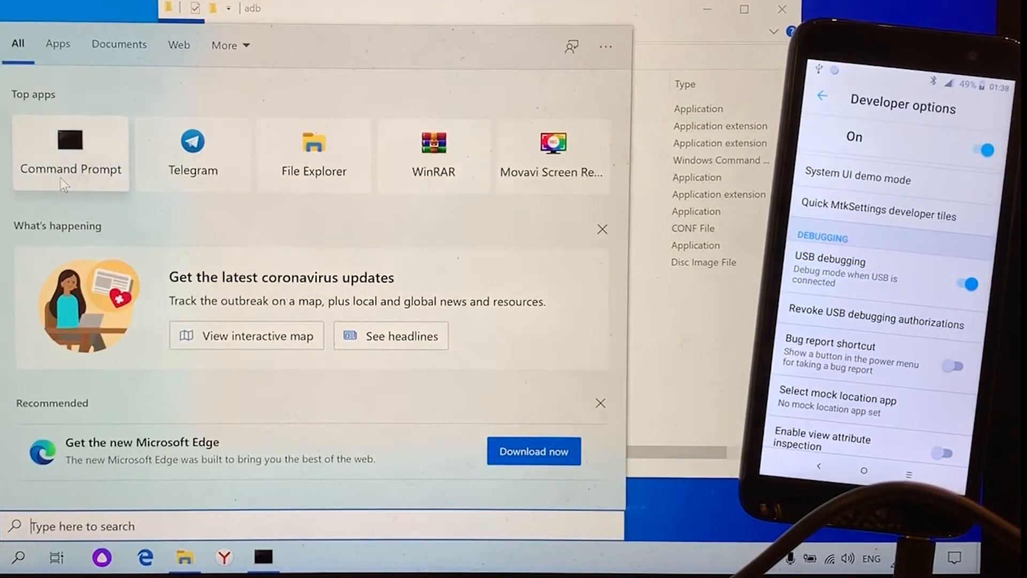
# - Launch Command Prompt, change to c:/adb and run adb devices for the first time
pyautogui.click(70, 151)
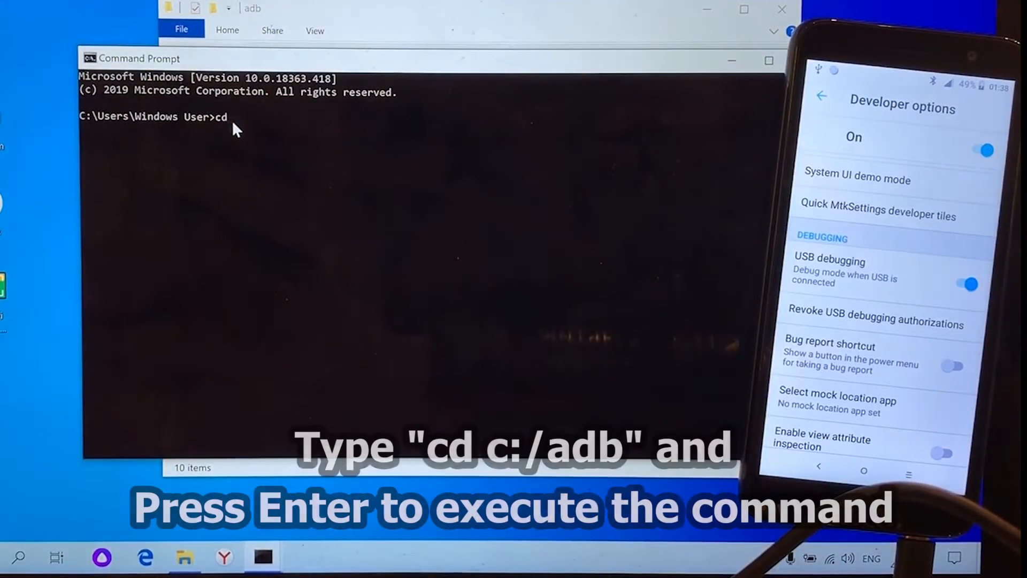
pyautogui.write('c:/adb')
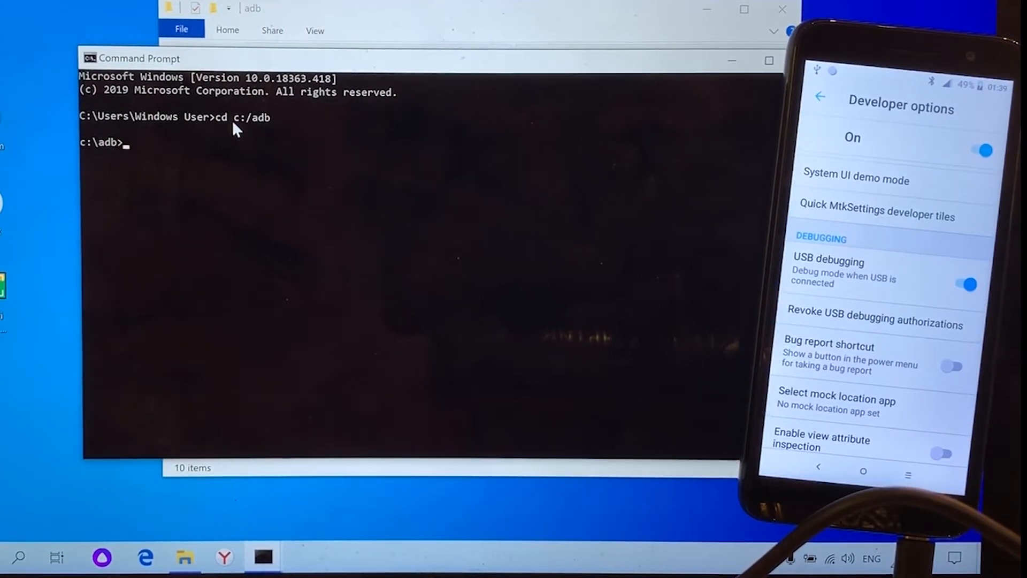
pyautogui.write('adb')
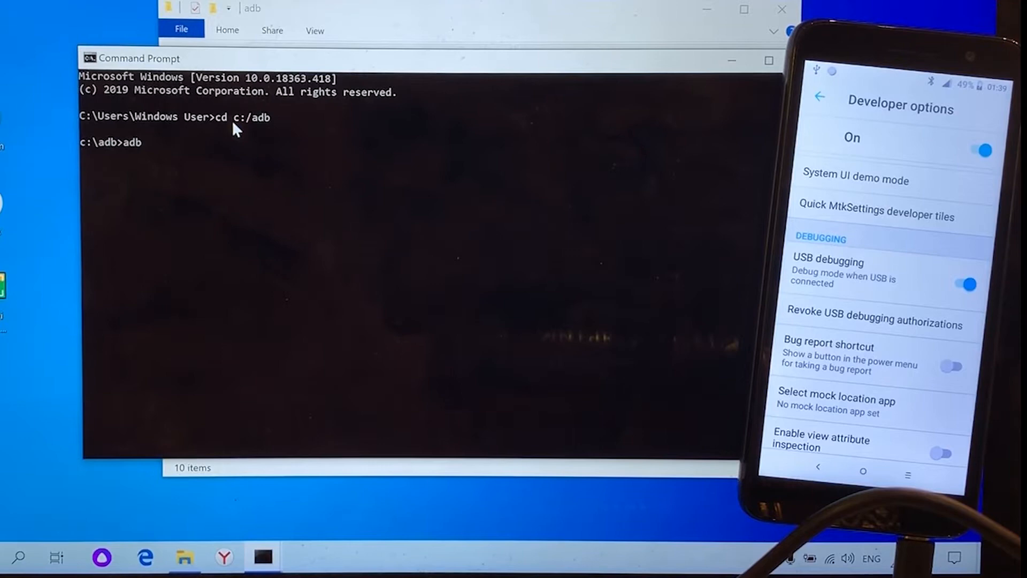
pyautogui.write('devices')
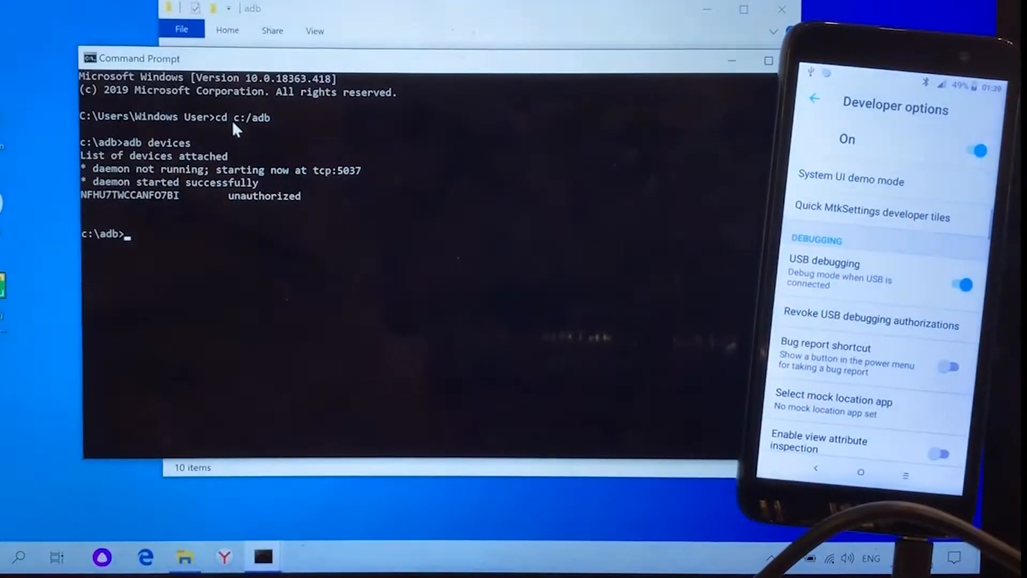
# - Run adb devices again to confirm the phone shows as authorized
pyautogui.write('adb')
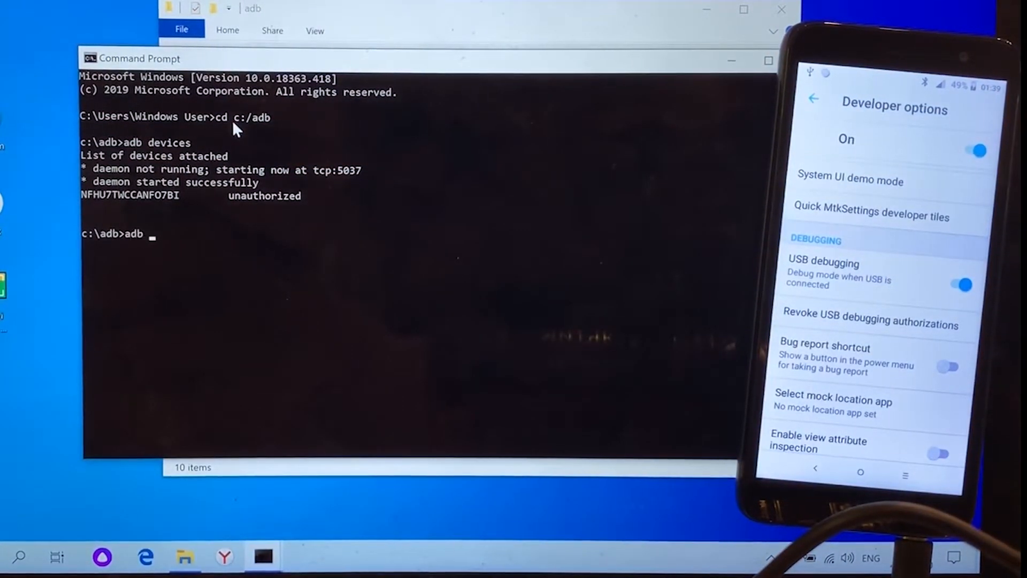
pyautogui.write('devices')
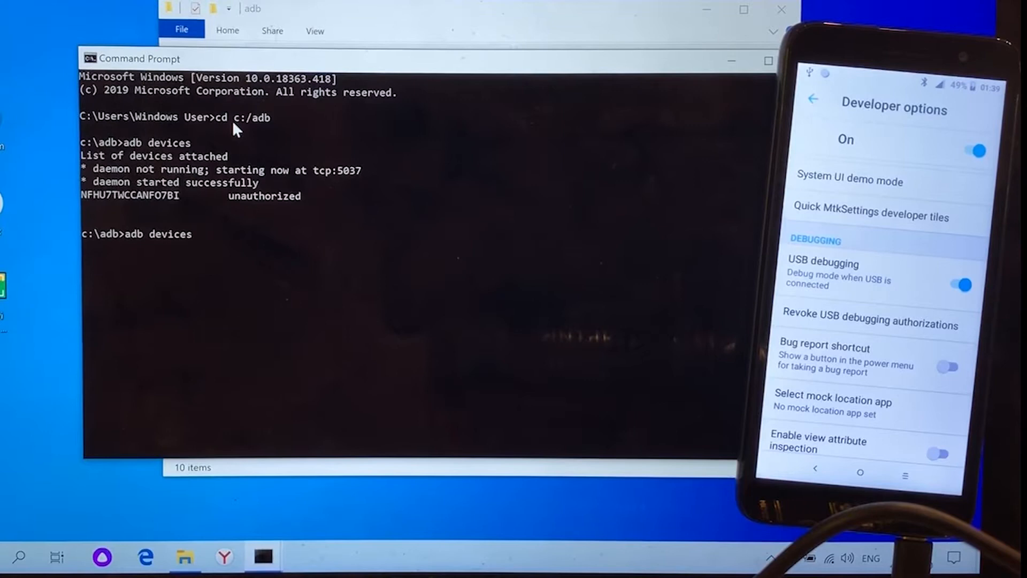
pyautogui.press('Return')
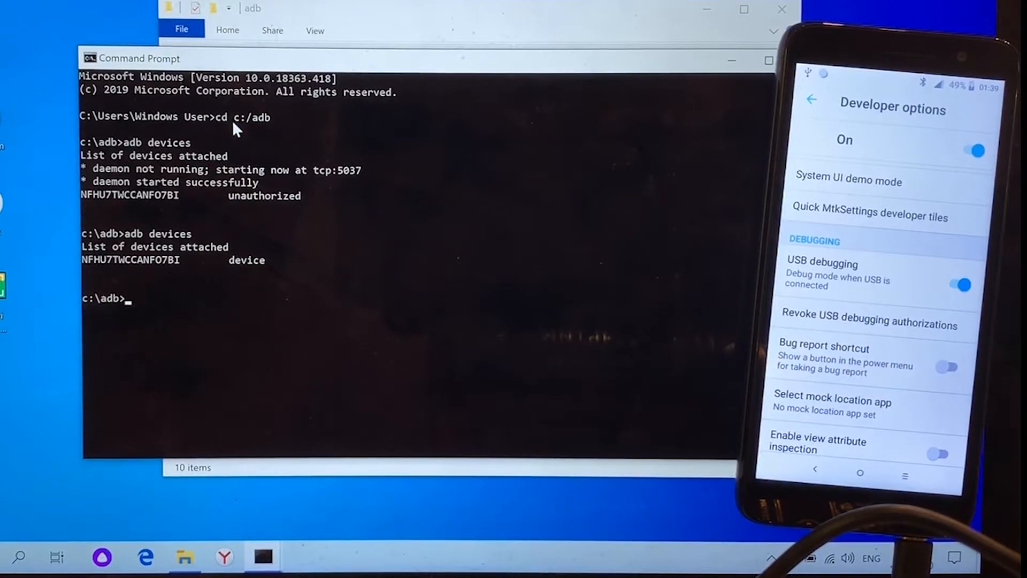
# - Run adb reboot bootloader, fastboot oem unlock, then fastboot erase system
pyautogui.write('adb reboot bootloader')
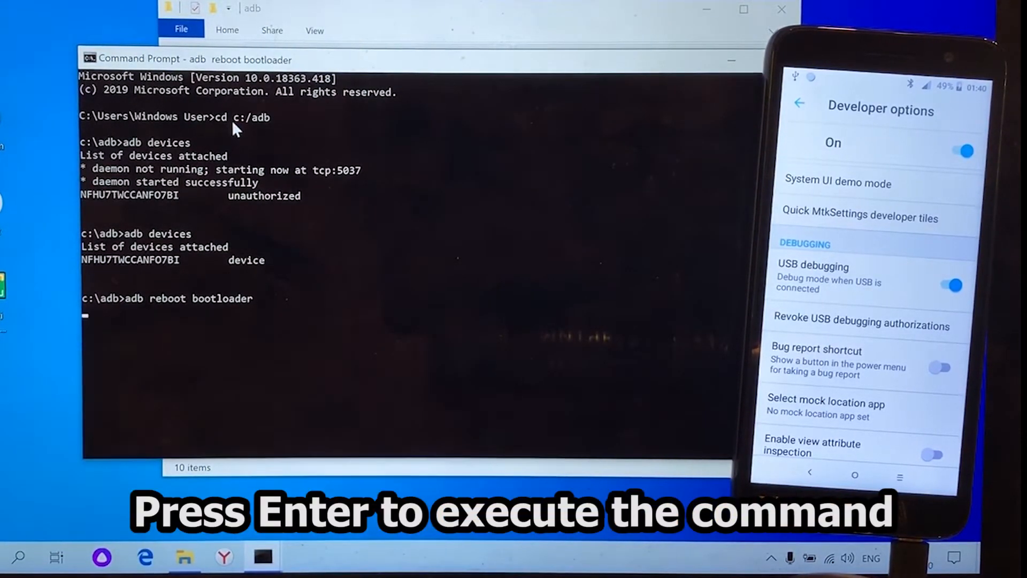
pyautogui.press('Return')
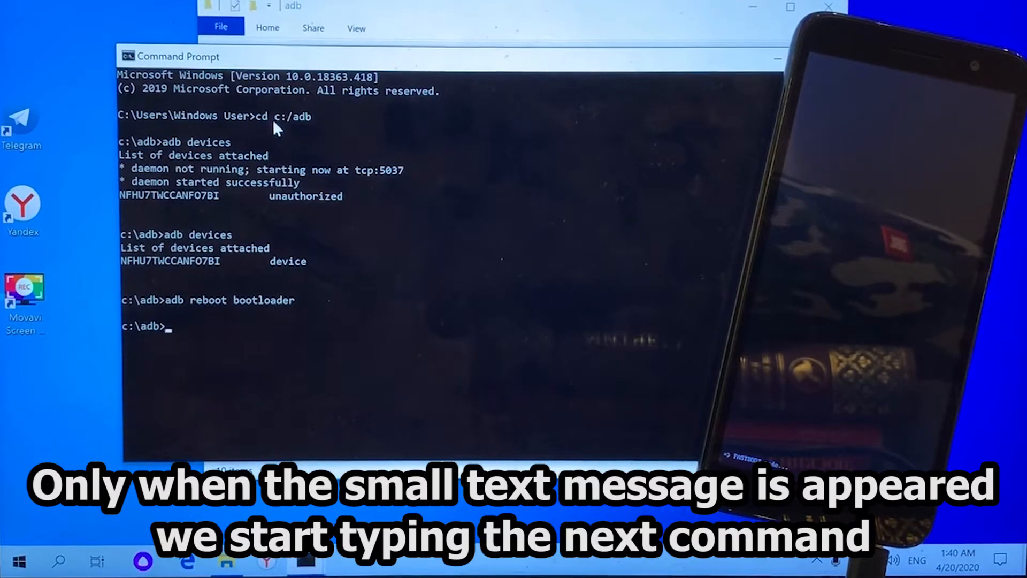
pyautogui.write('fastboot oem unlock')
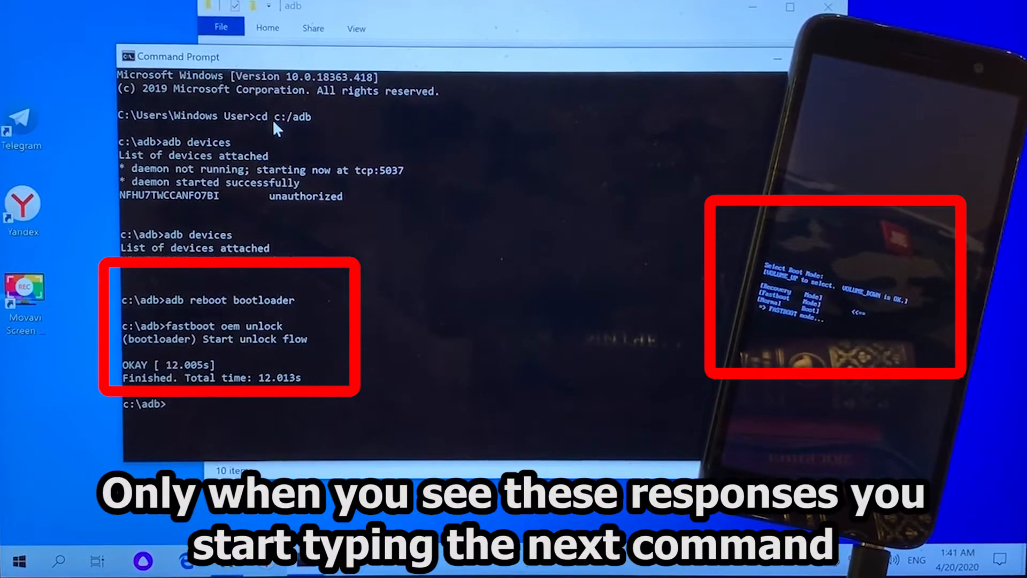
pyautogui.write('fastboot erase system')
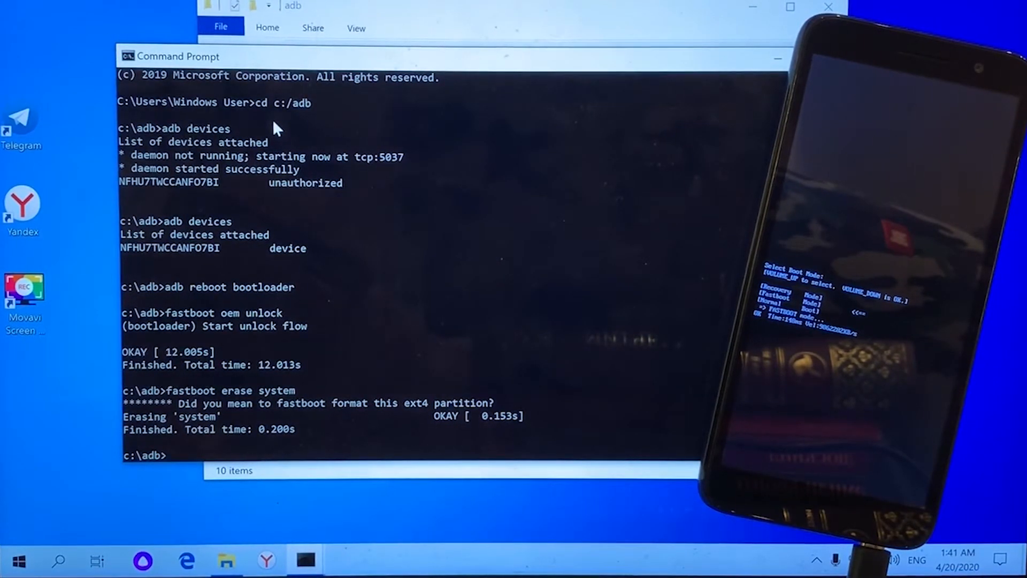
# - Run fastboot flash system system_new.img and wait for all 11 chunks to finish
pyautogui.write('fastboot flash system system_new.img')
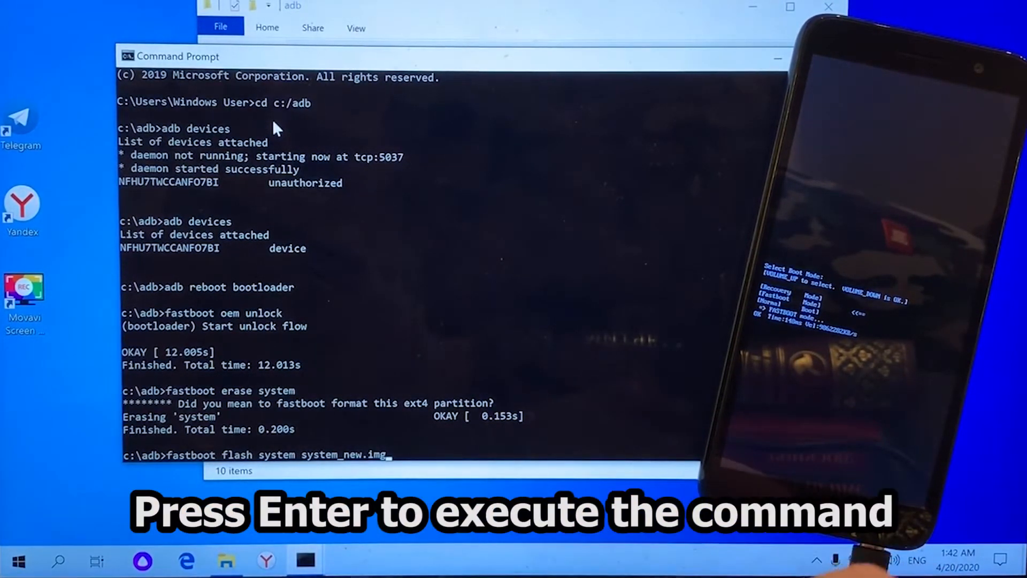
pyautogui.press('Return')
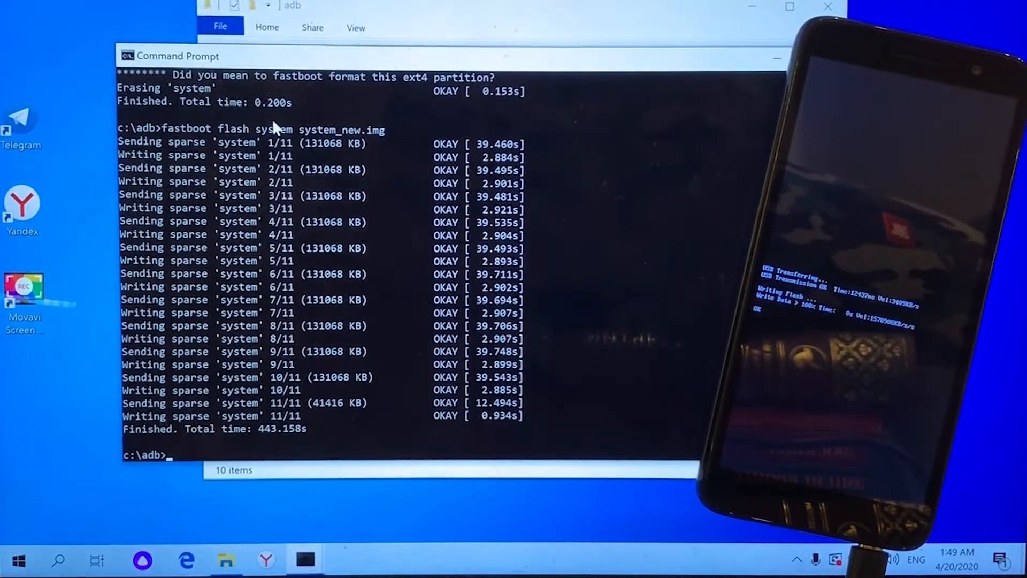
pyautogui.write('f')
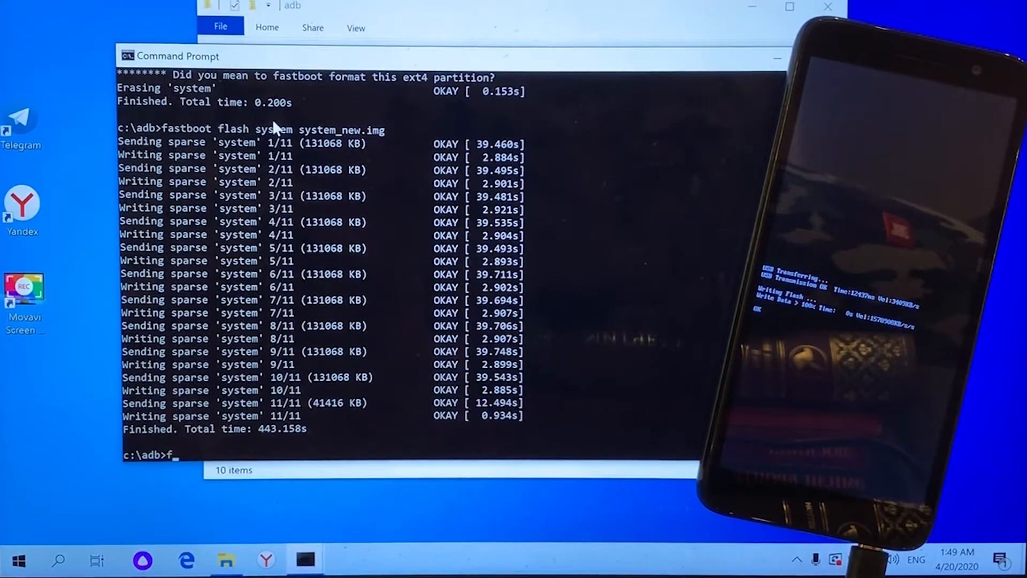
# - Run the next fastboot command at the c:\adb prompt after flashing
pyautogui.write('astbo')
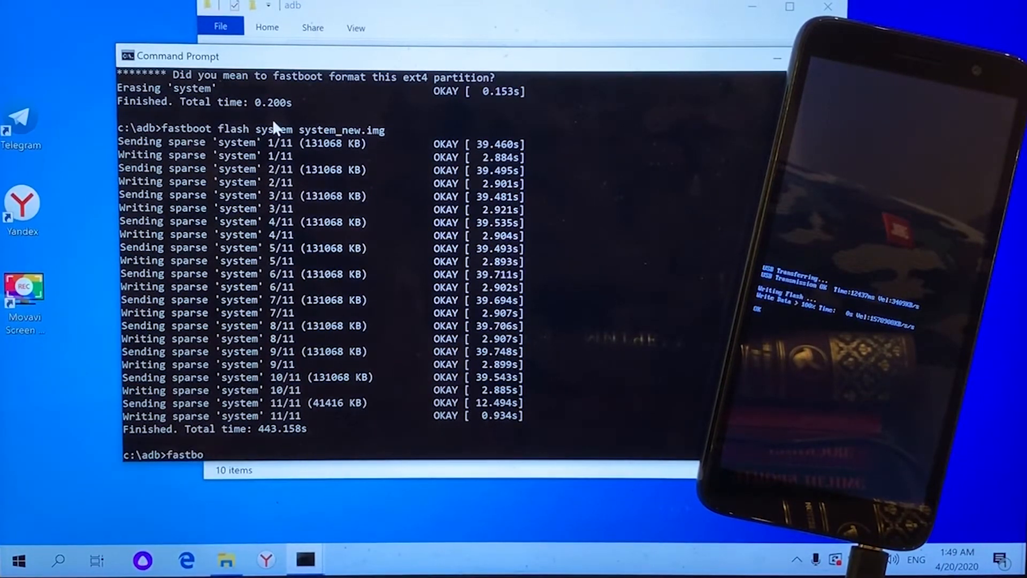
pyautogui.press('Return')
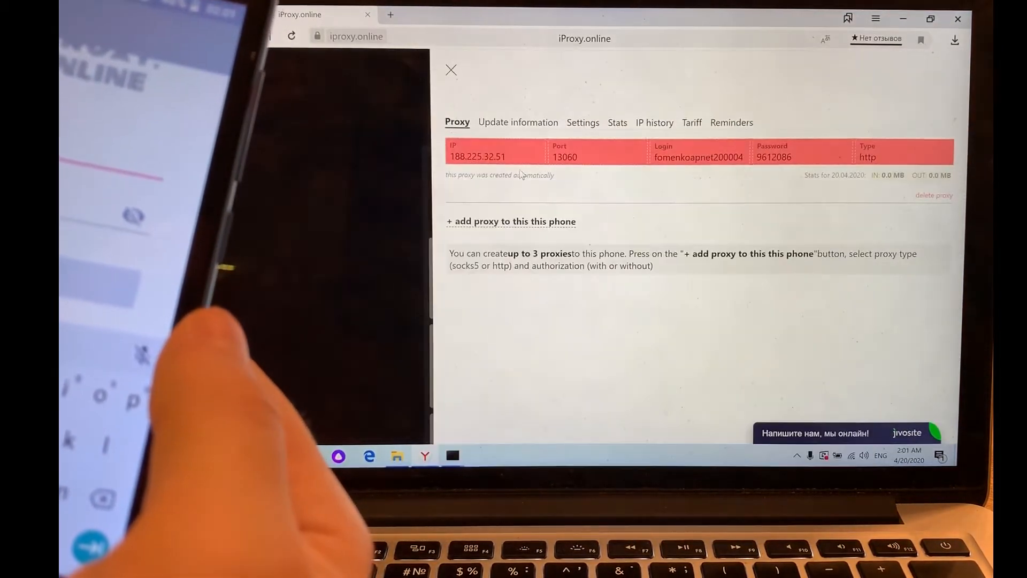
# - View the Tariff plans, close the details panel and select Alcatel DEMO2 in the Phones list
pyautogui.click(692, 122)
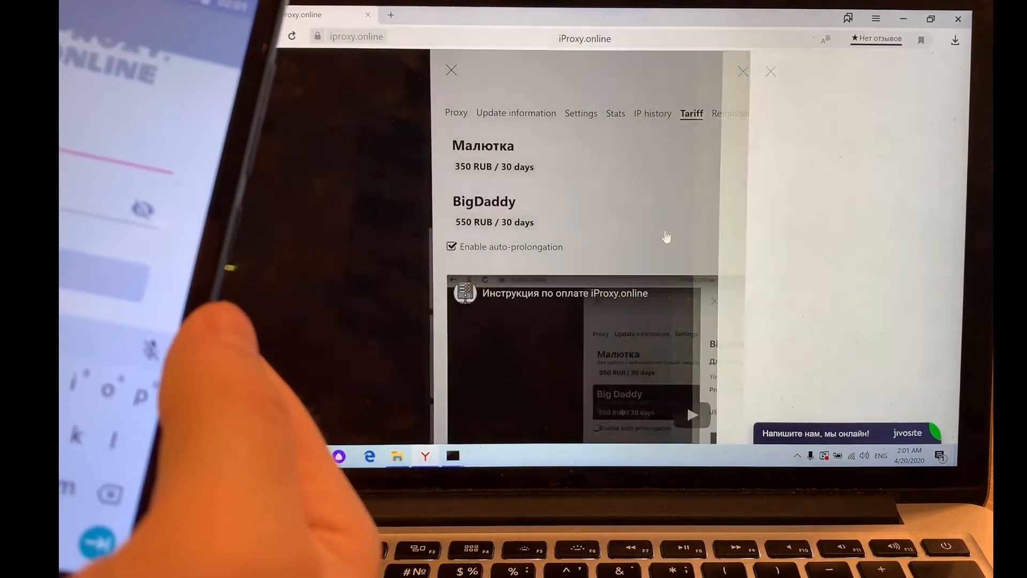
pyautogui.click(450, 71)
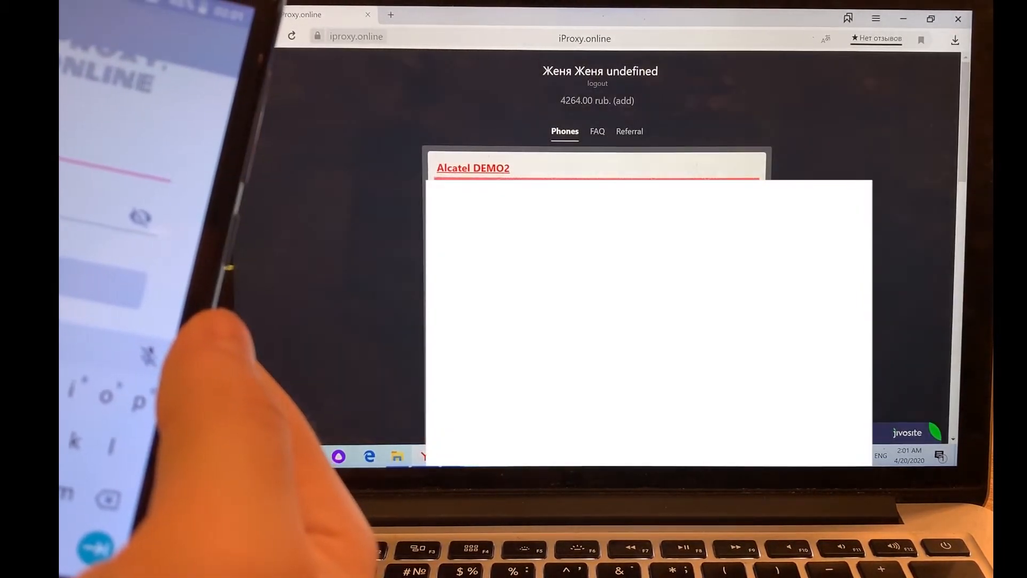
pyautogui.doubleClick(472, 168)
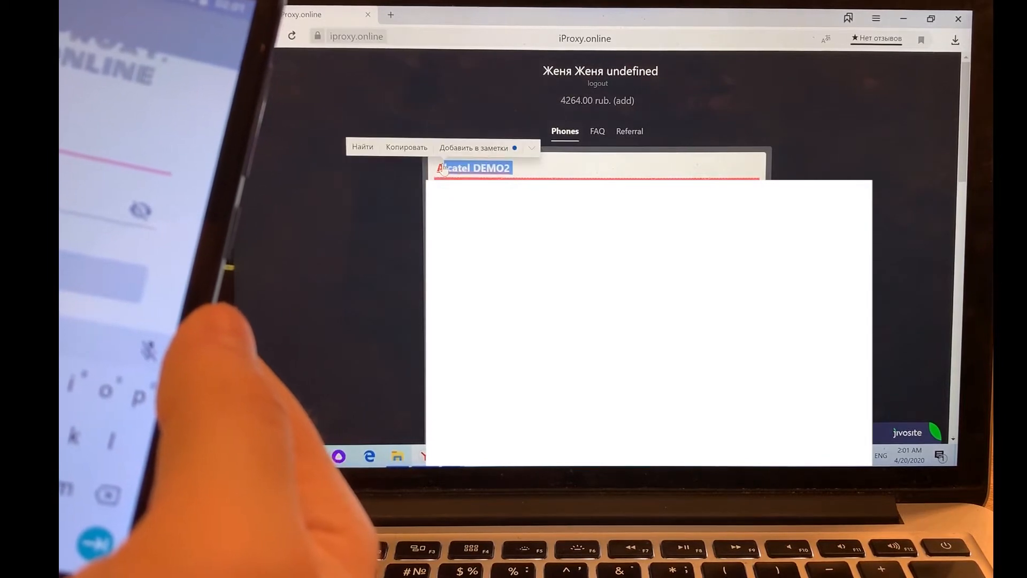